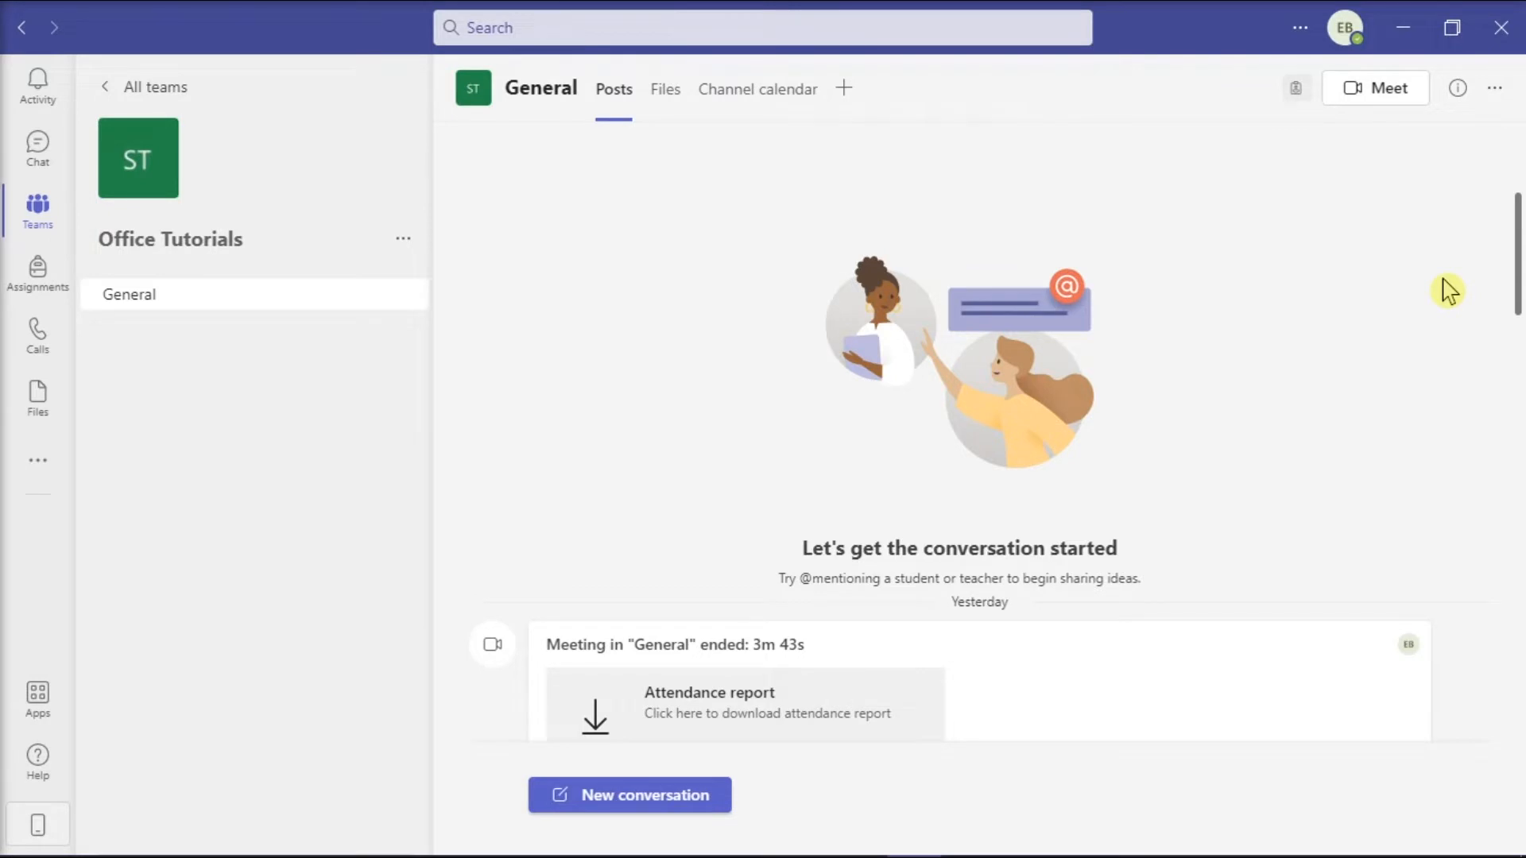
mouse_move(1384, 107)
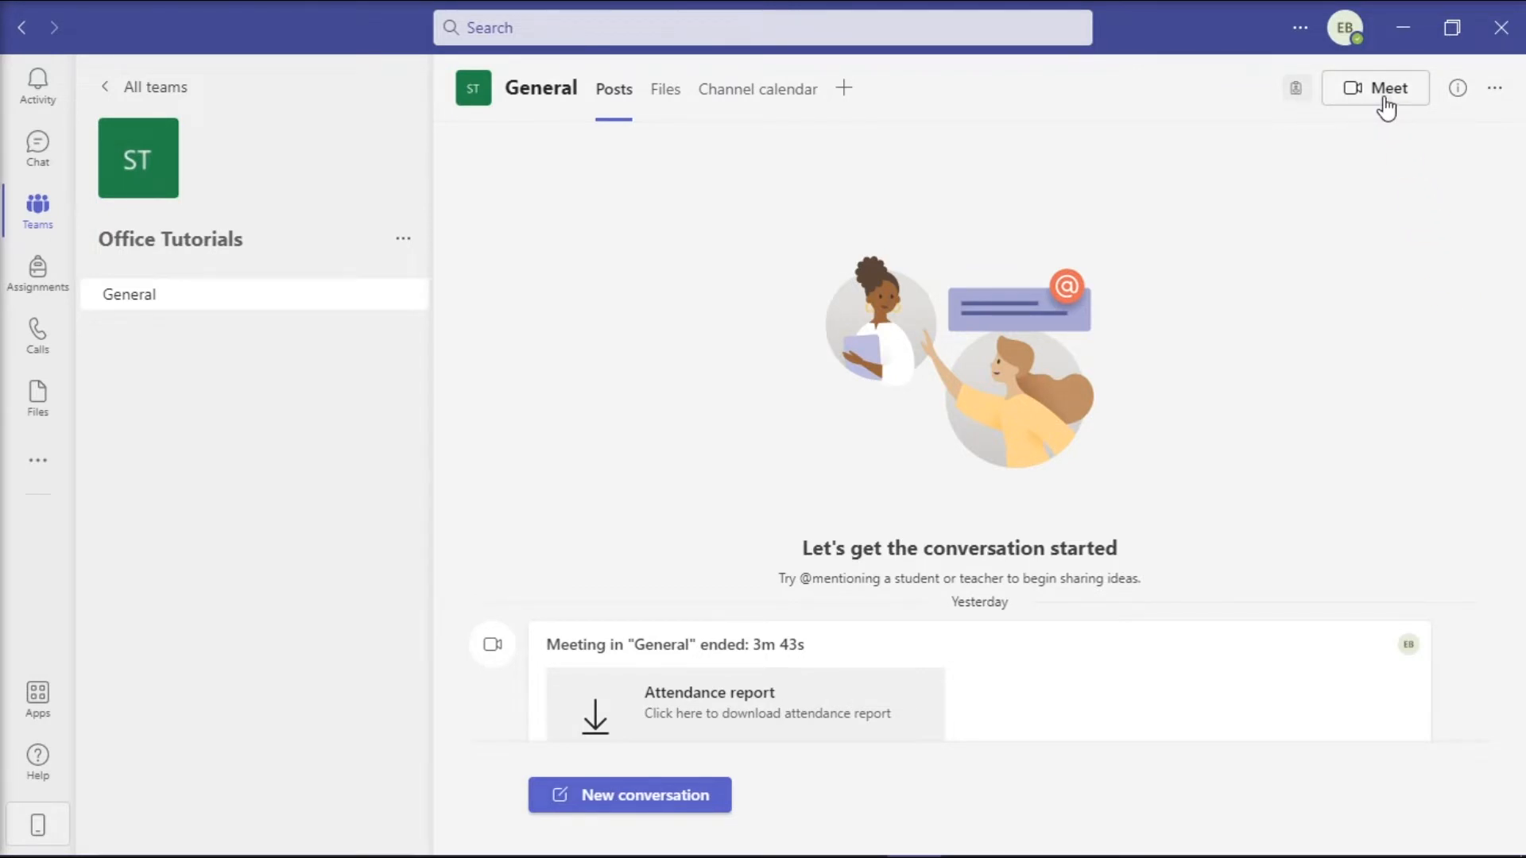
- Start a new meeting from the General channel with Meet
left_click(1379, 88)
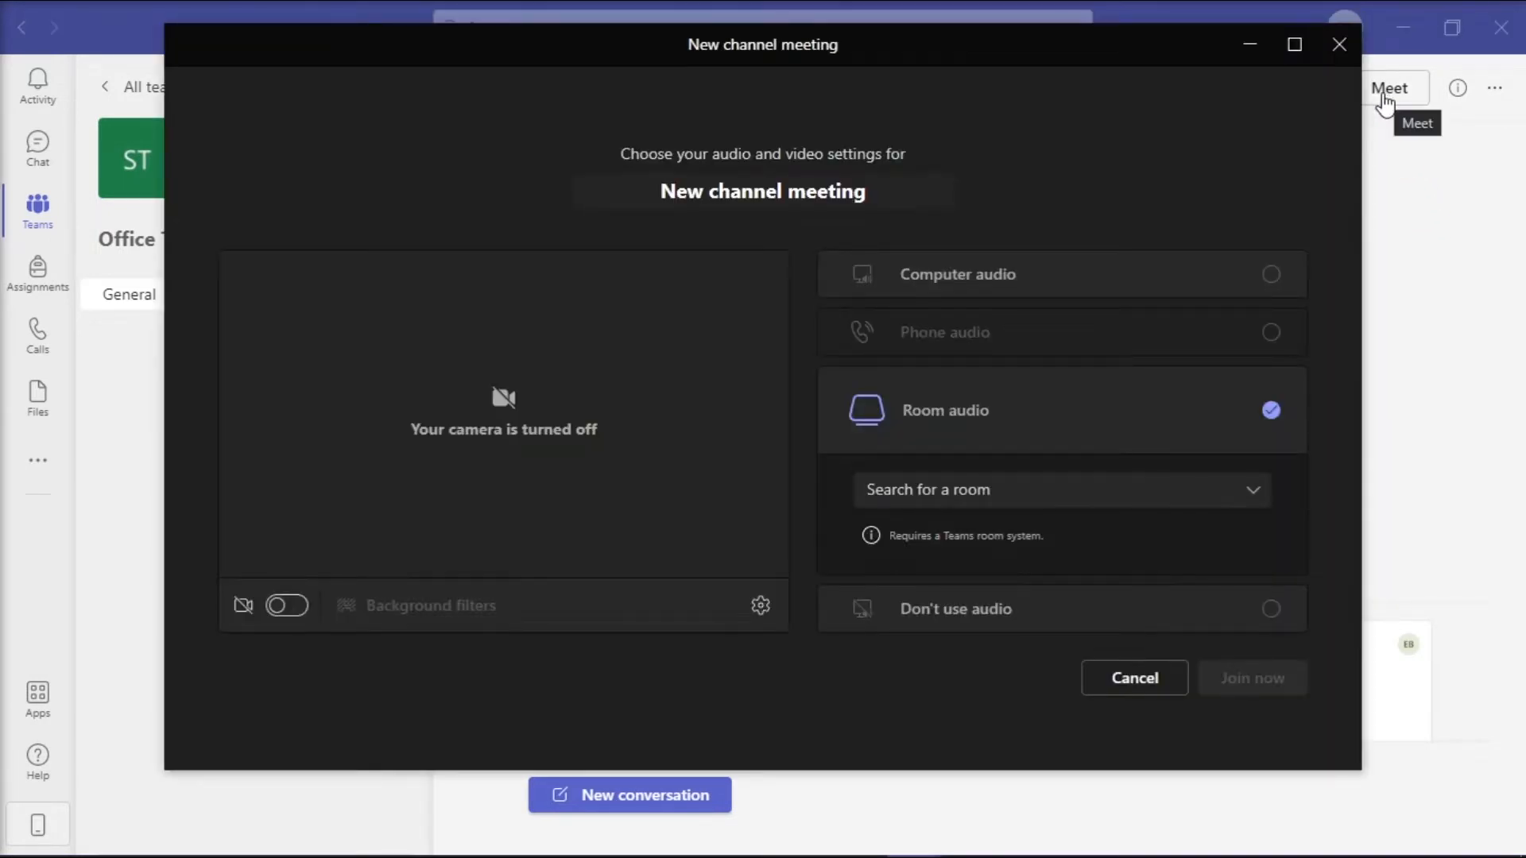
mouse_move(1216, 714)
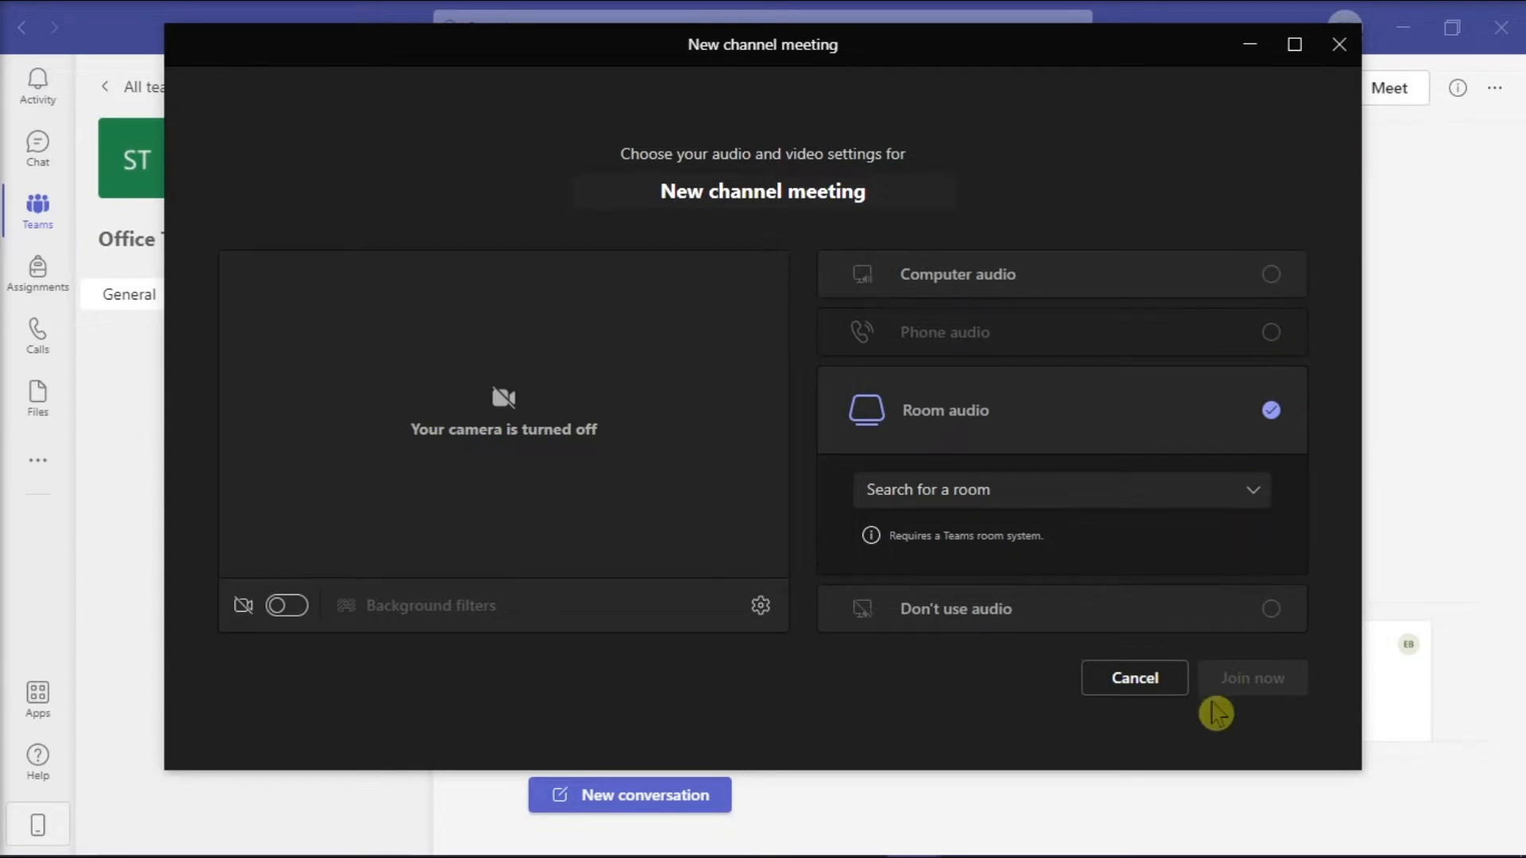
mouse_move(1202, 721)
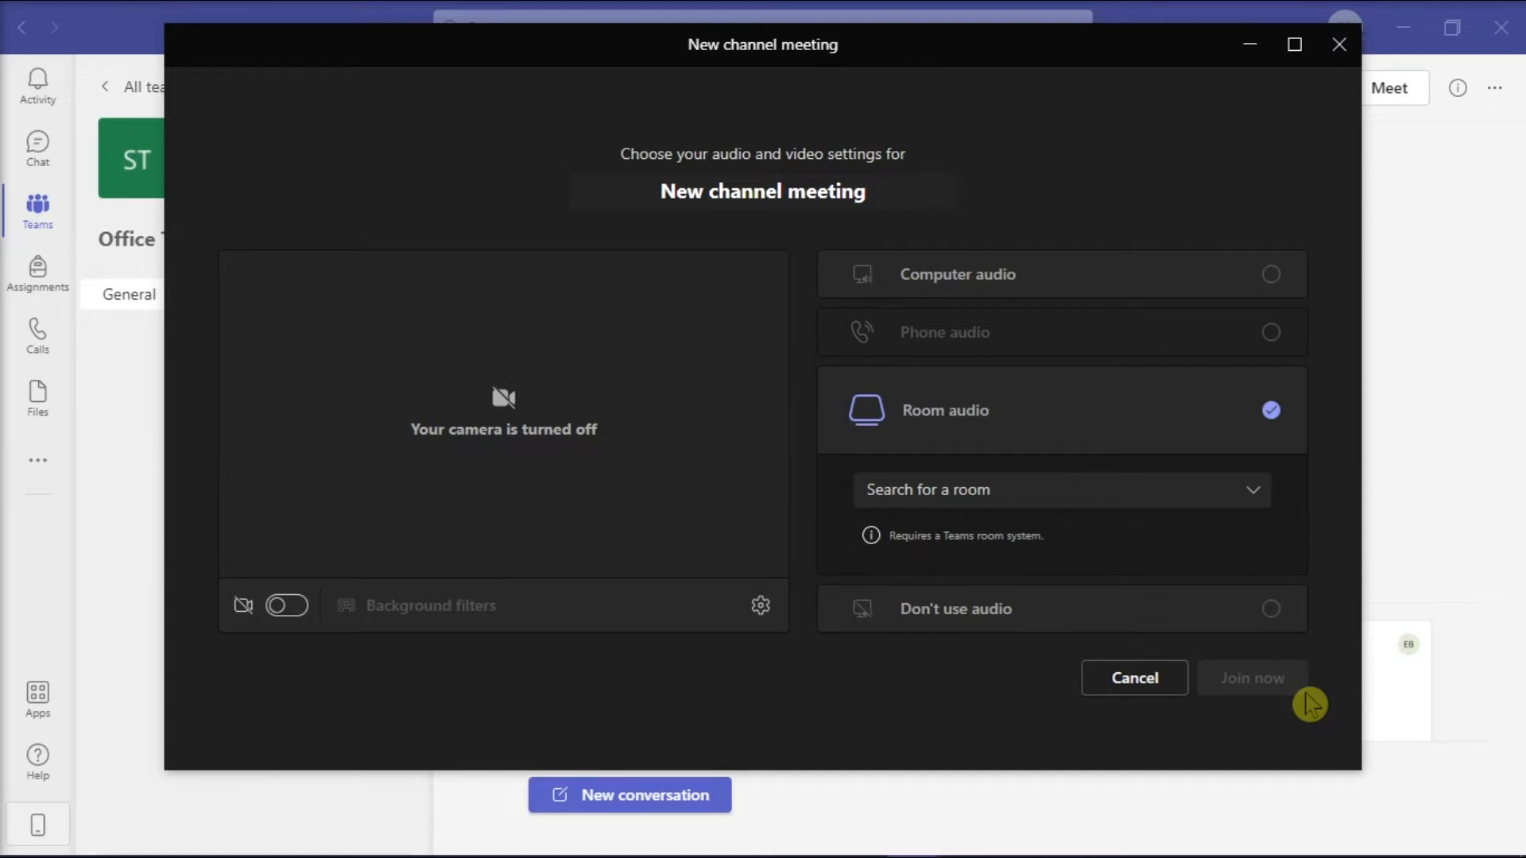
mouse_move(1318, 708)
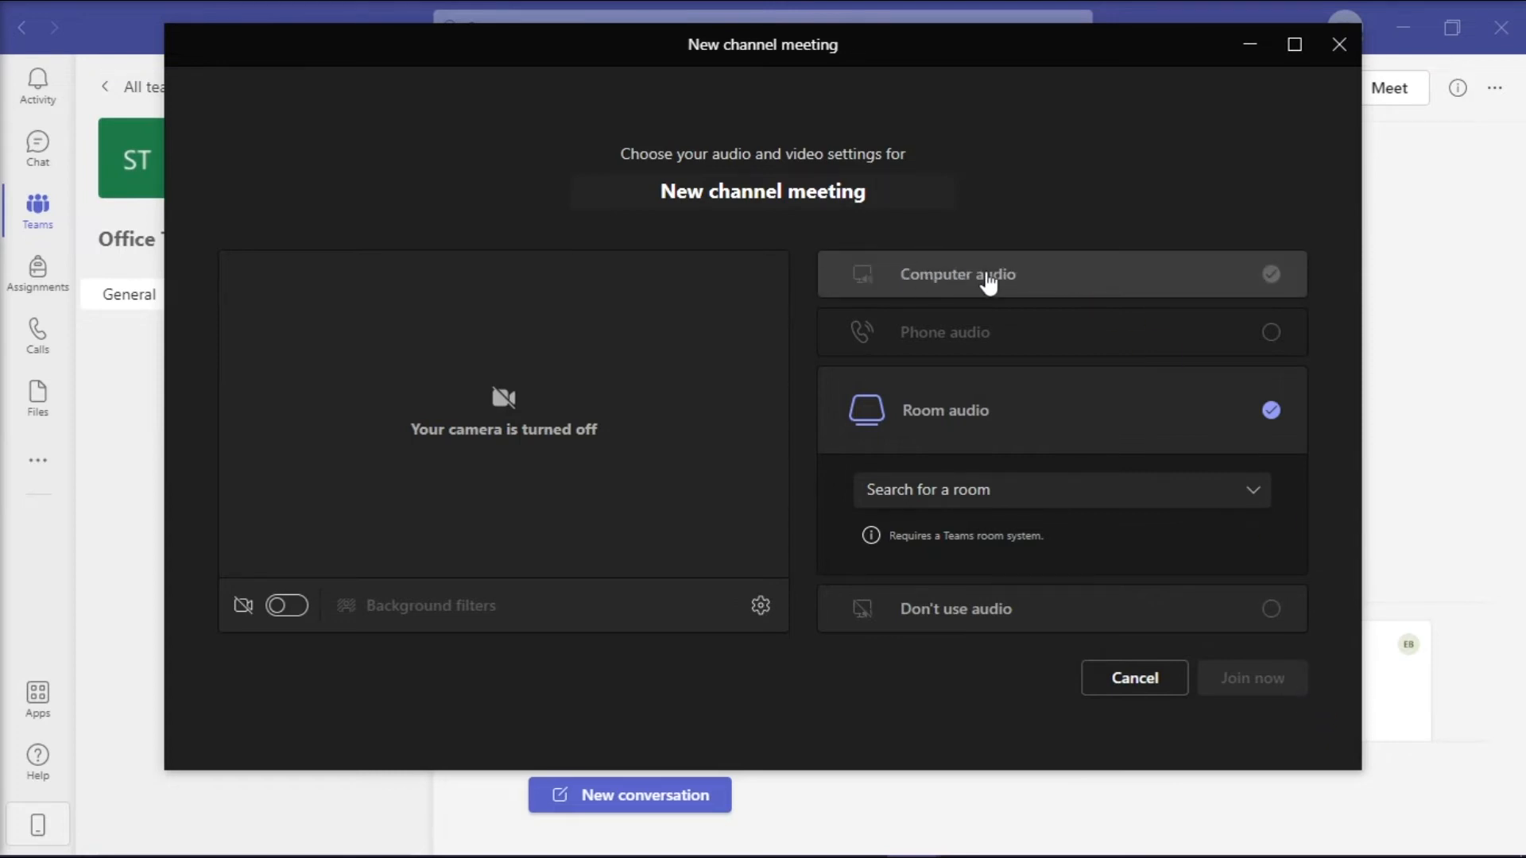
- Pick Computer audio, then Don't use audio, and join the meeting muted
left_click(988, 275)
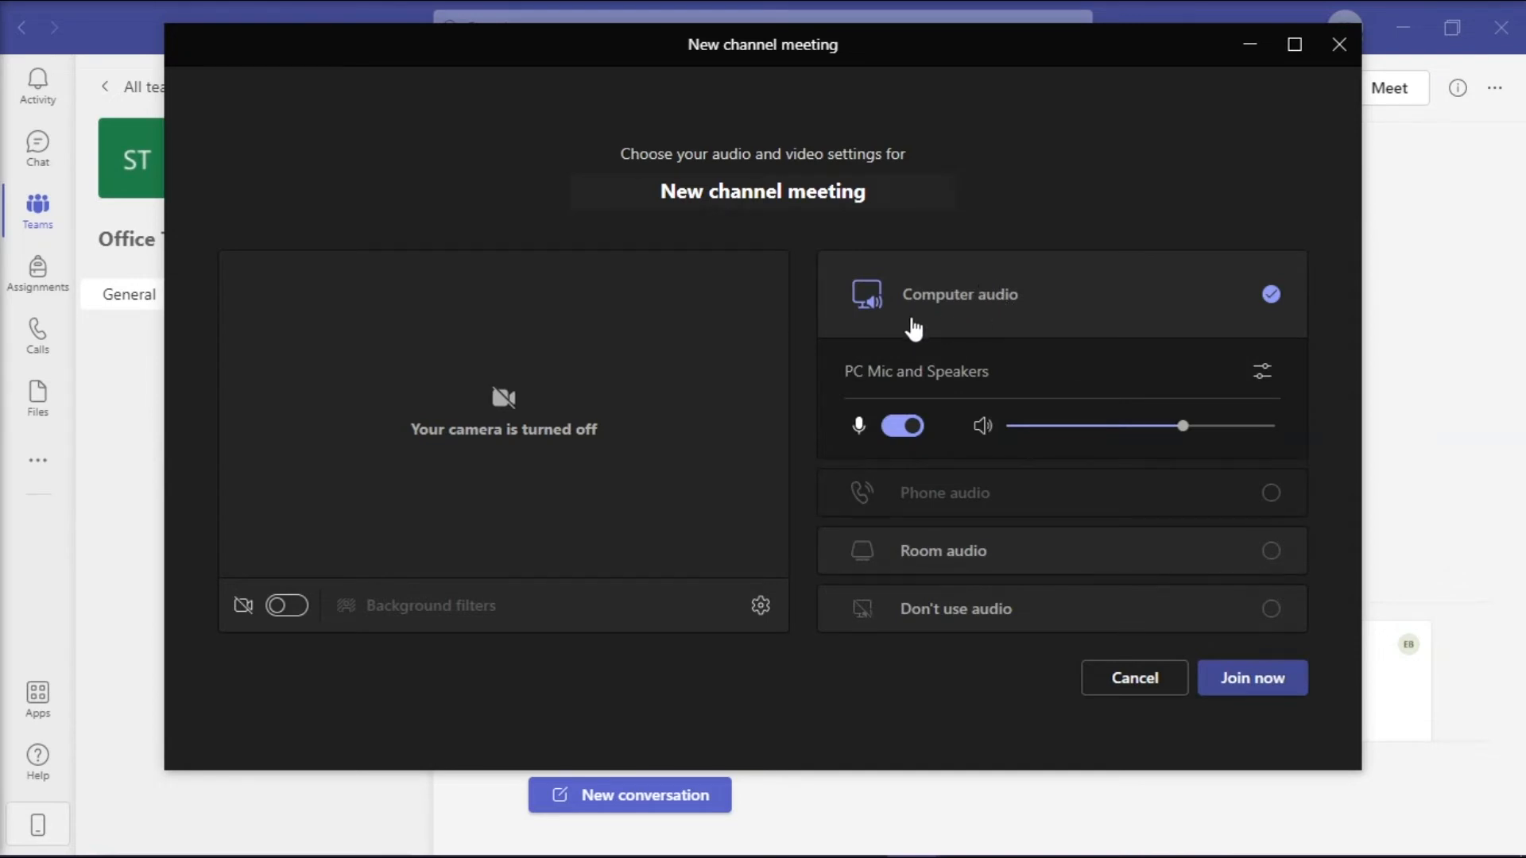
left_click(955, 609)
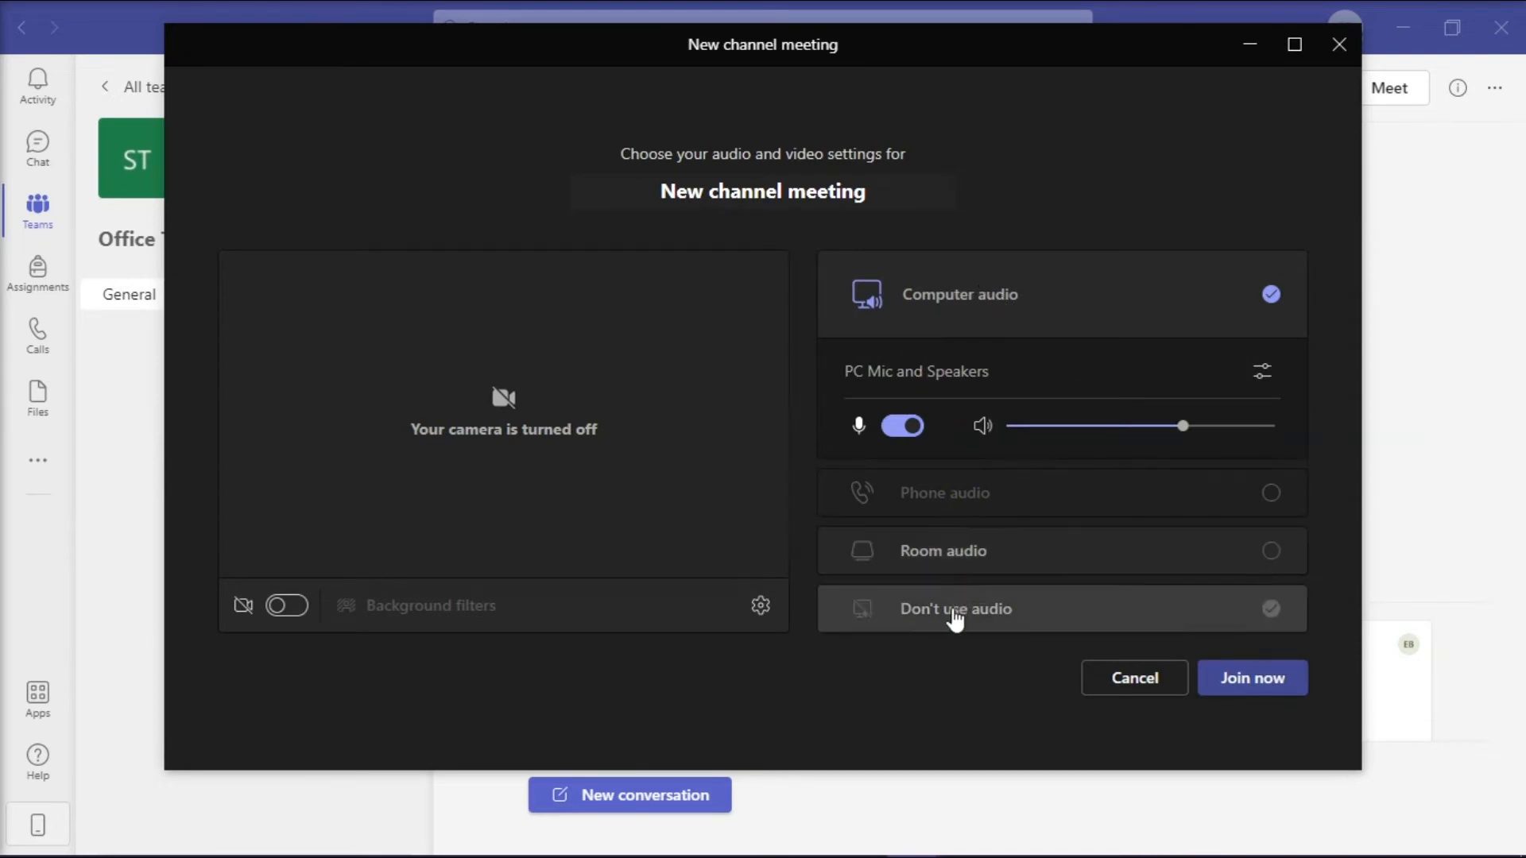
left_click(956, 609)
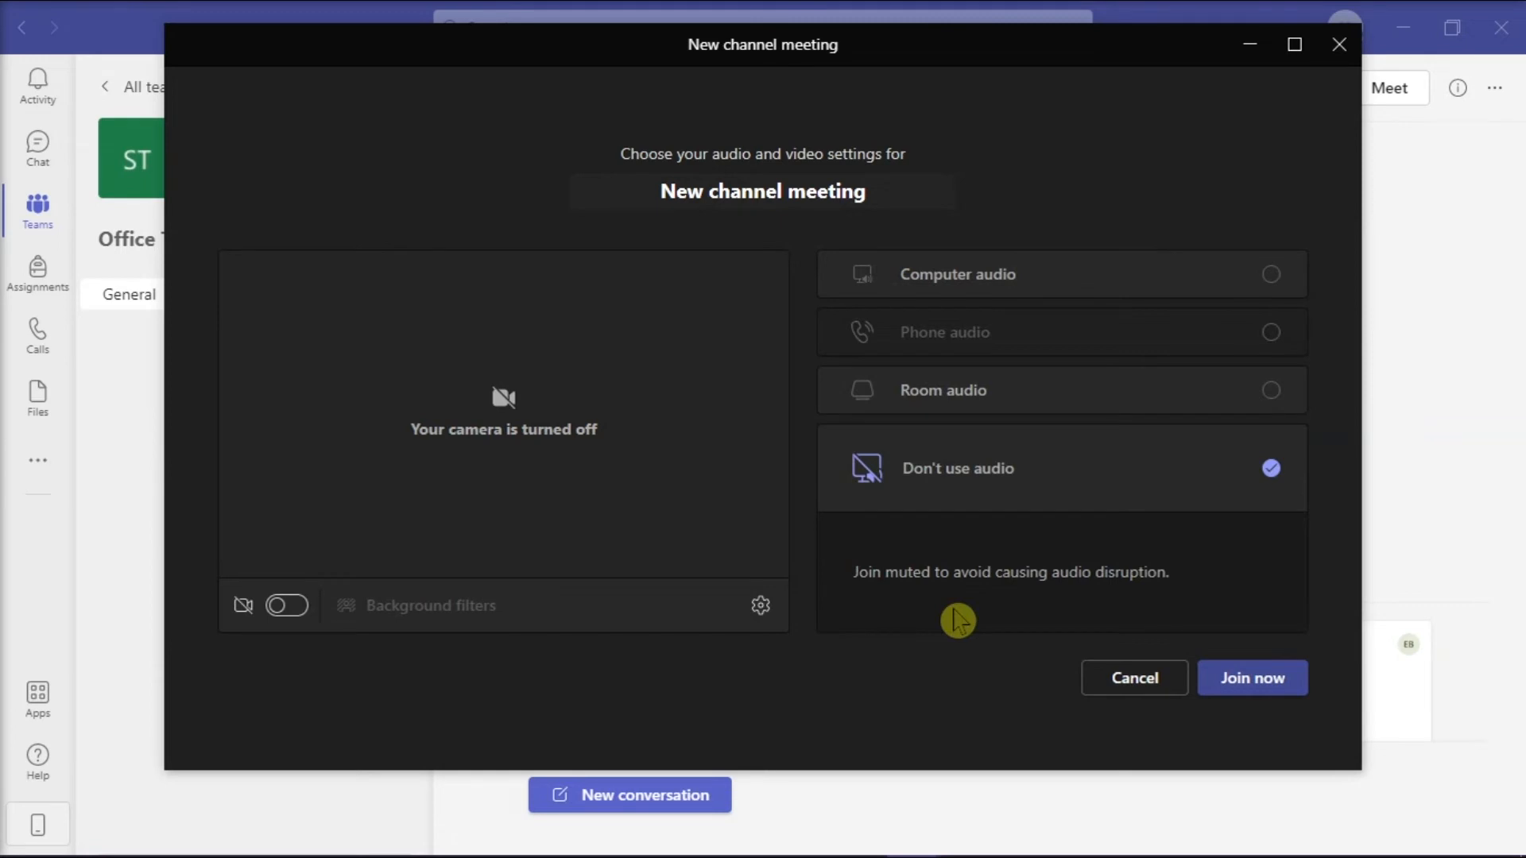
mouse_move(1059, 621)
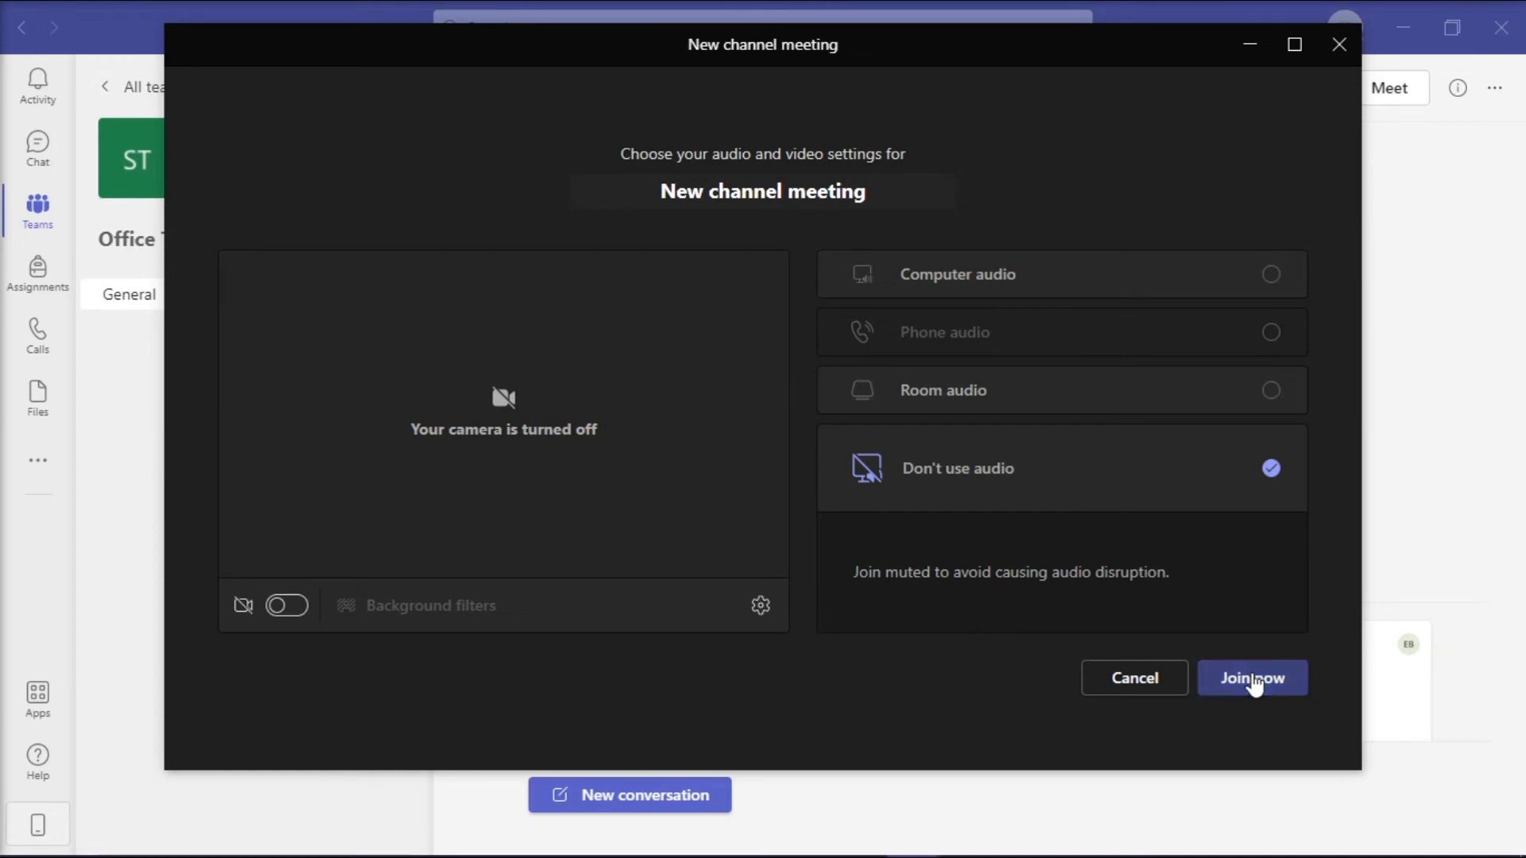
left_click(1252, 678)
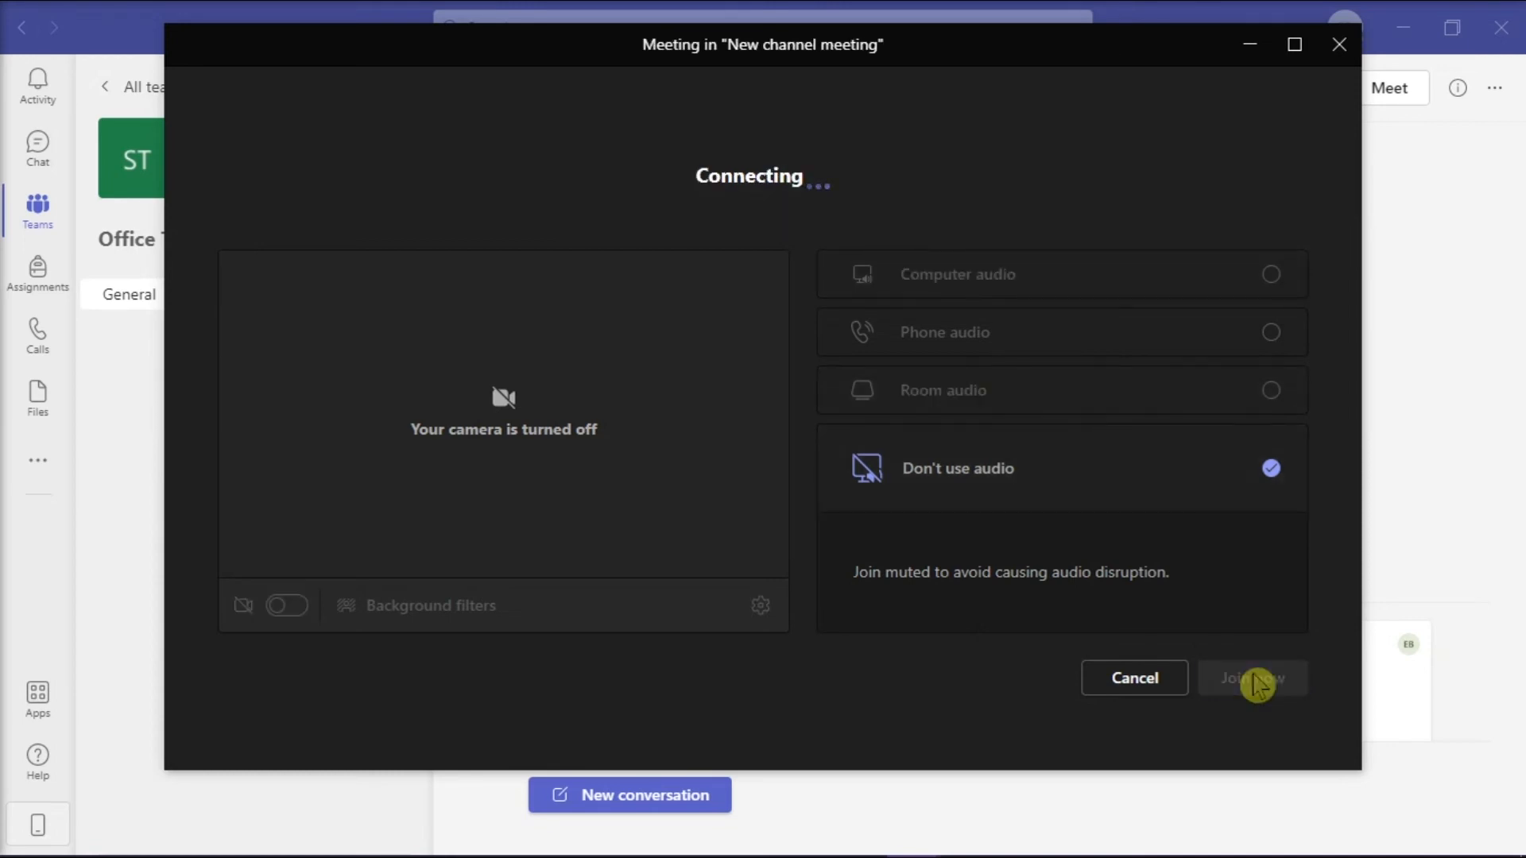